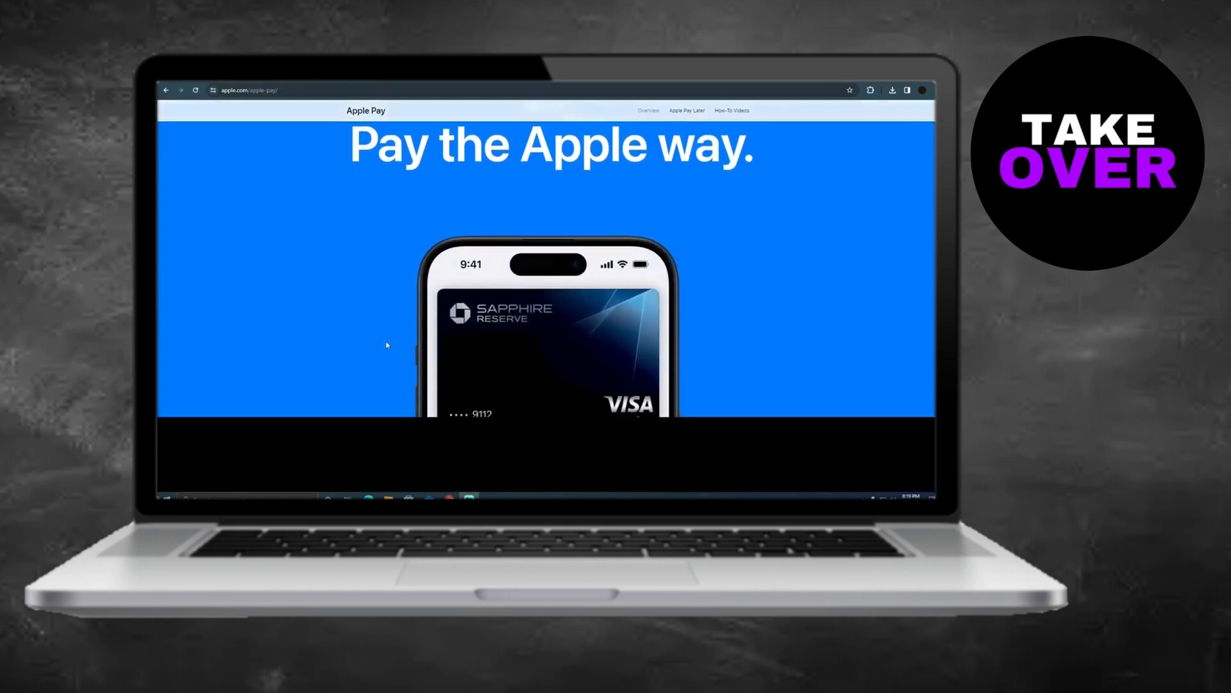
Scroll to the reply's numbered Settings steps for changing the Apple ID birth date and highlight a line
{"action": "scroll", "scroll_direction": "down", "scroll_amount": 3}
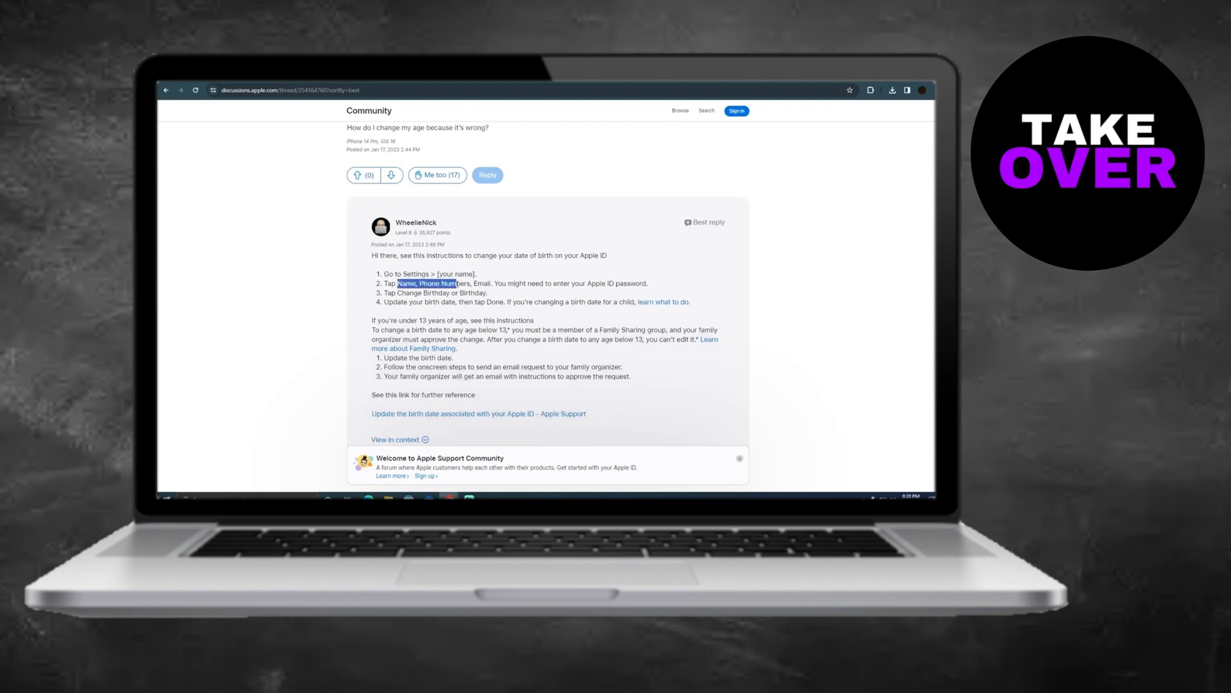
{"action": "left_click_drag", "start_coordinate": [399, 282], "coordinate": [494, 282]}
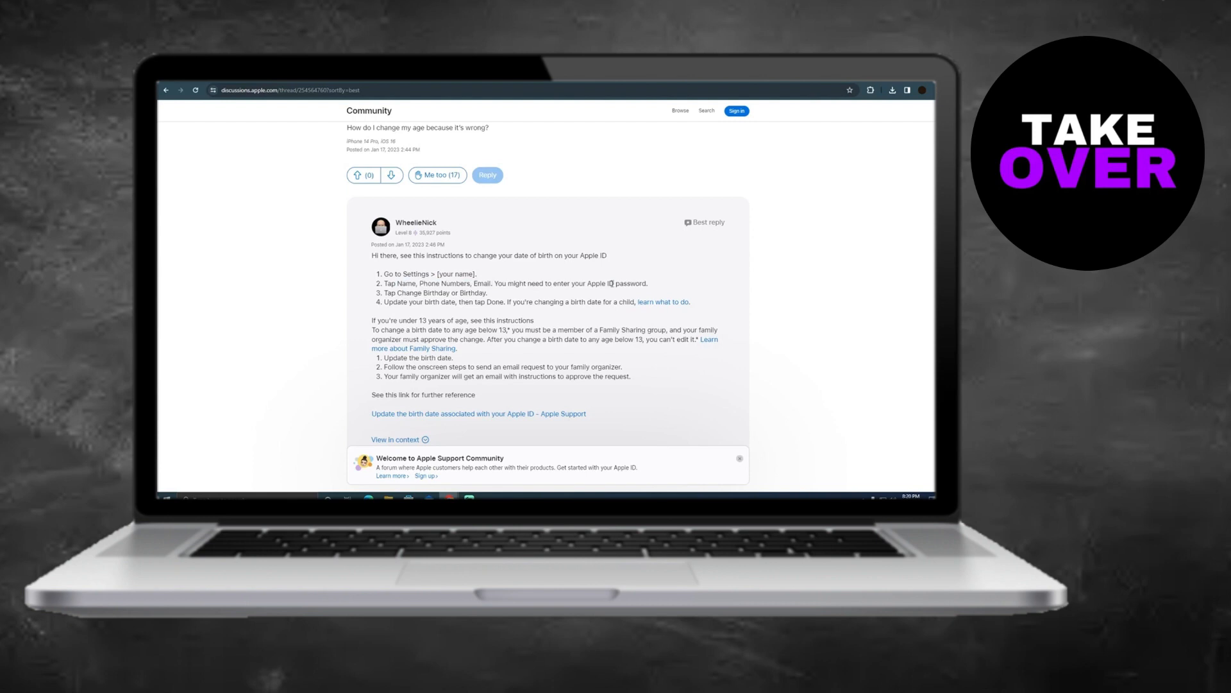
{"action": "mouse_move", "coordinate": [482, 292]}
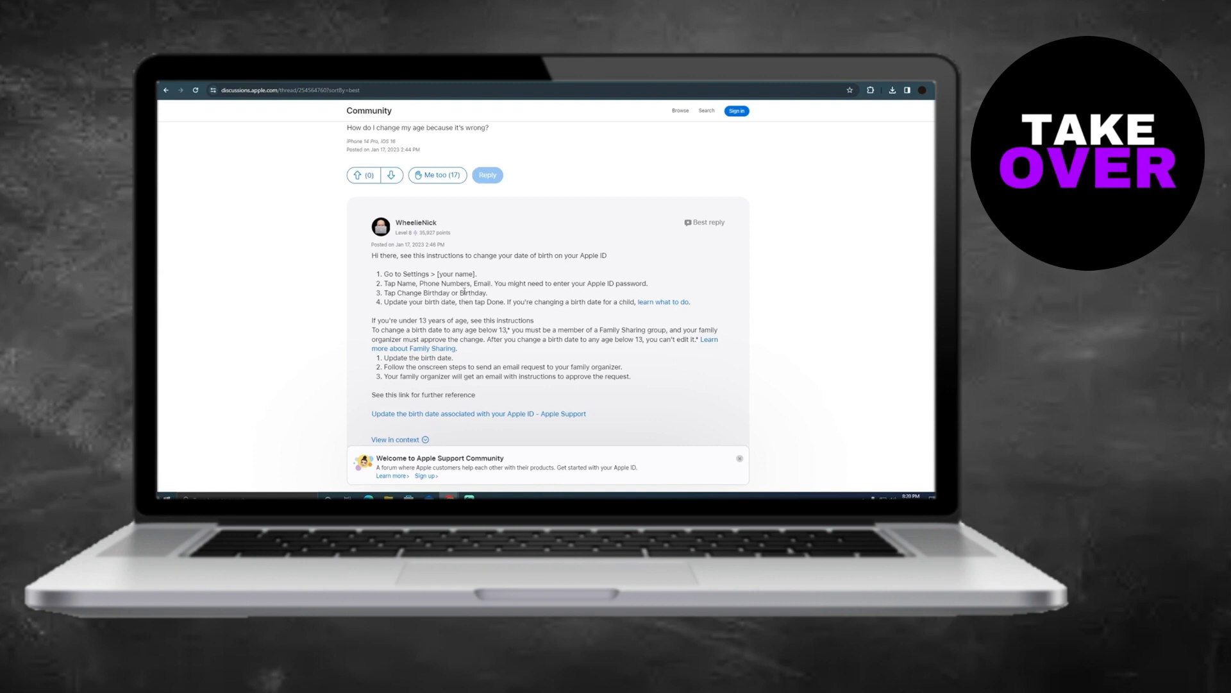
{"action": "mouse_move", "coordinate": [228, 309]}
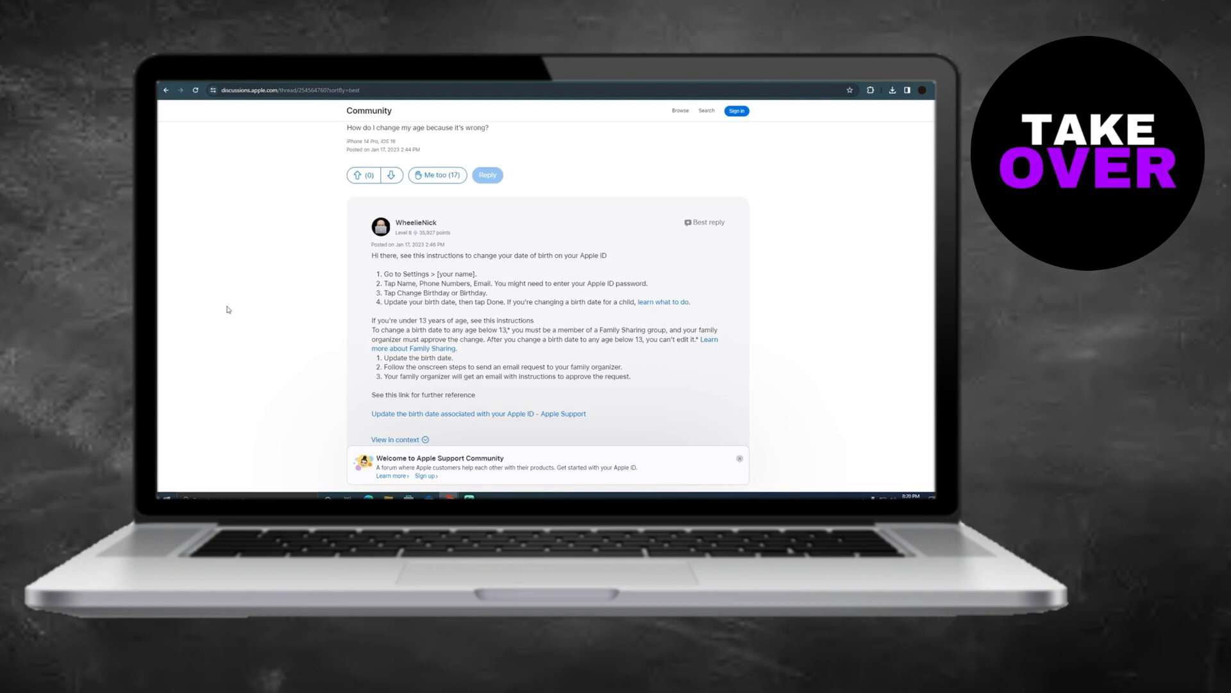